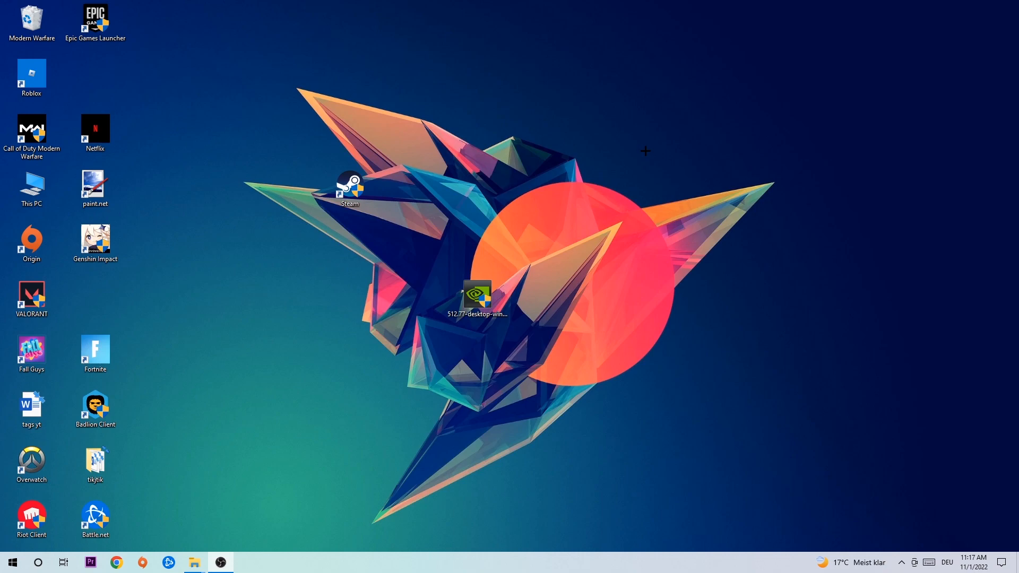
{"action": "mouse_move", "coordinate": [468, 220]}
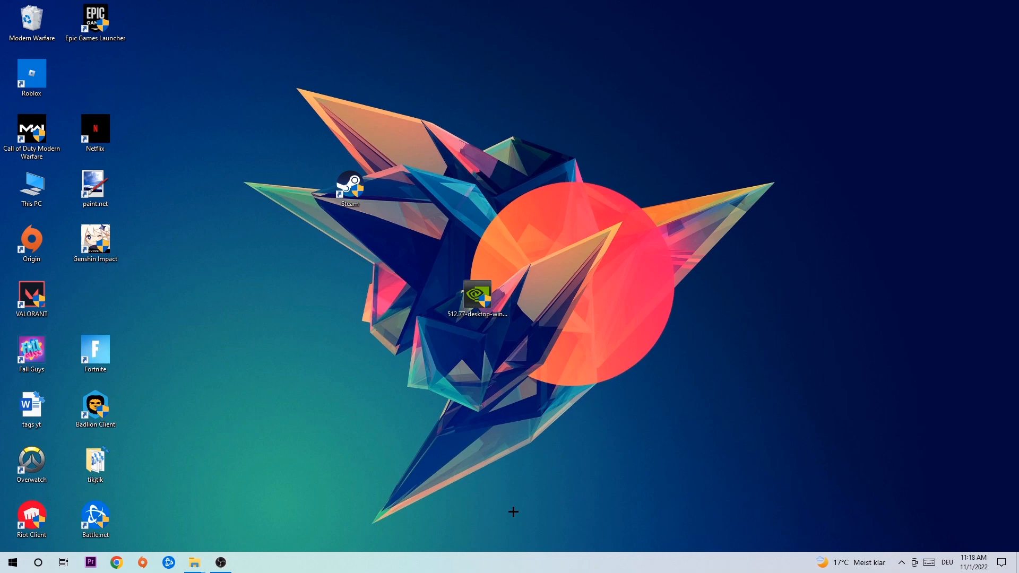
- View running processes in Task Manager and show options for Microsoft Text Input Application
{"action": "left_click", "coordinate": [245, 563]}
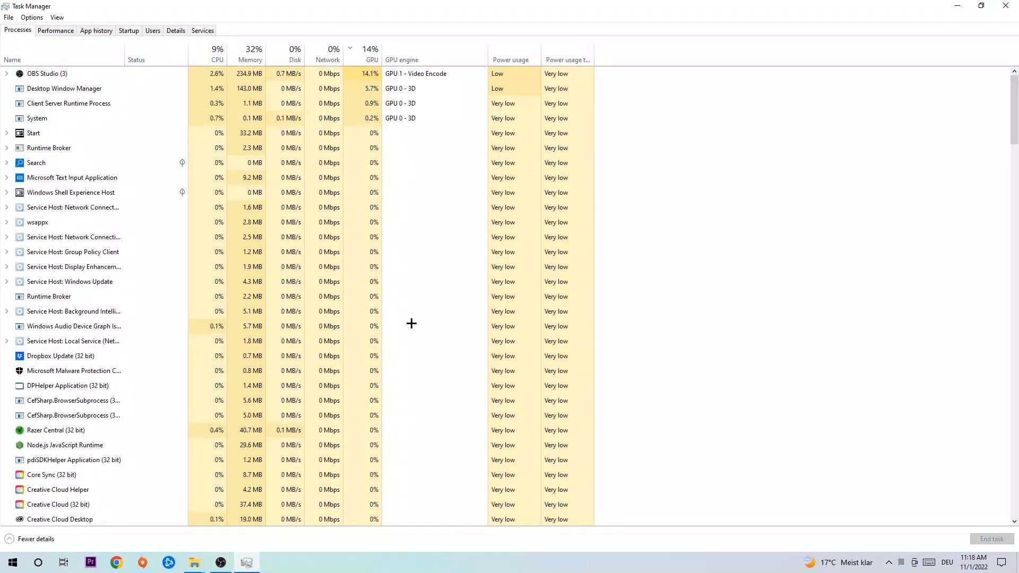
{"action": "left_click", "coordinate": [73, 237]}
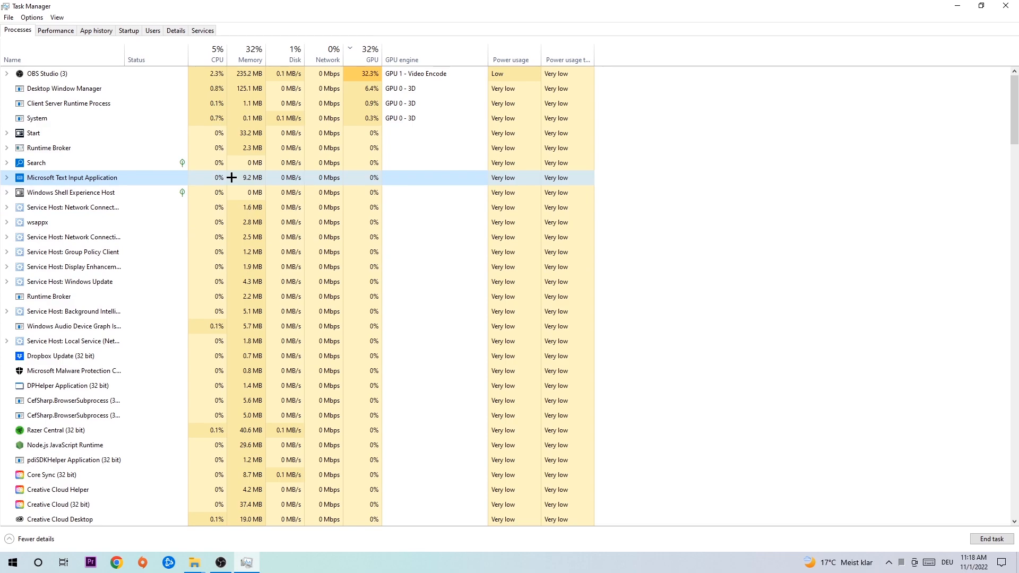
{"action": "right_click", "coordinate": [72, 177]}
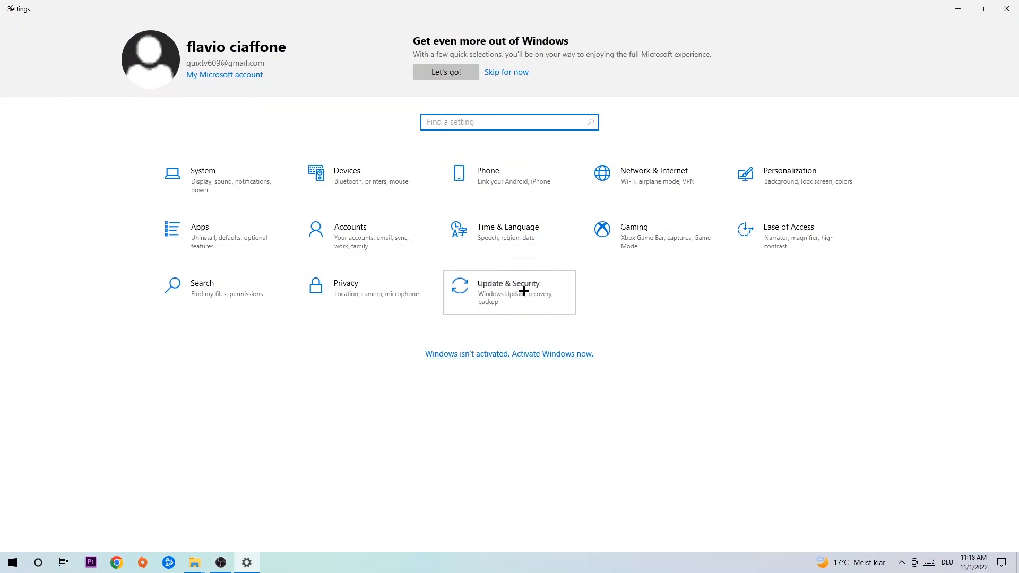
- Choose the Update & Security category from the Settings home page
{"action": "left_click", "coordinate": [508, 292]}
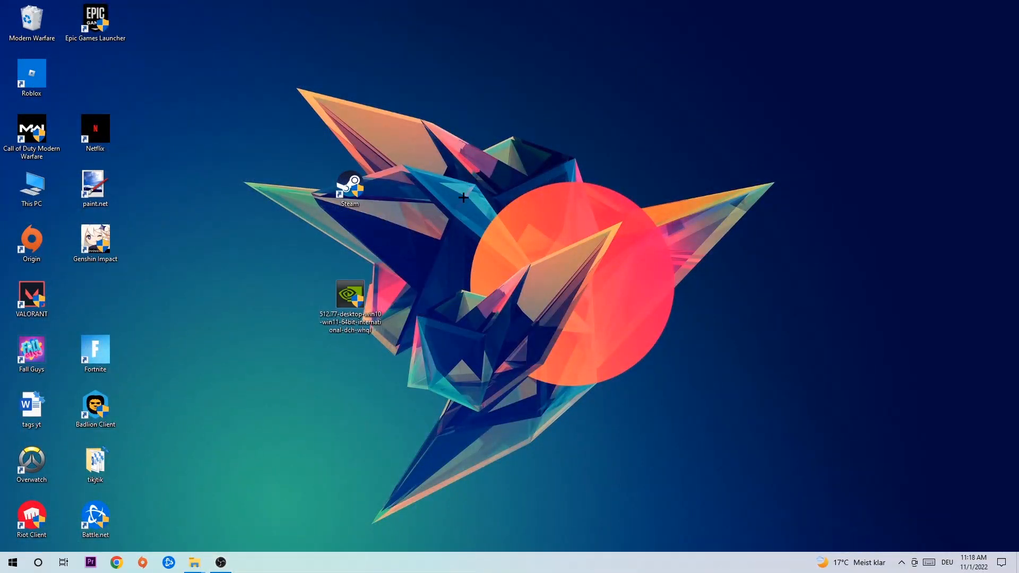
- Move the 512.77 driver file into the icon column and the Steam shortcut to the orange circle's left edge
{"action": "left_click_drag", "start_coordinate": [349, 297], "coordinate": [478, 303]}
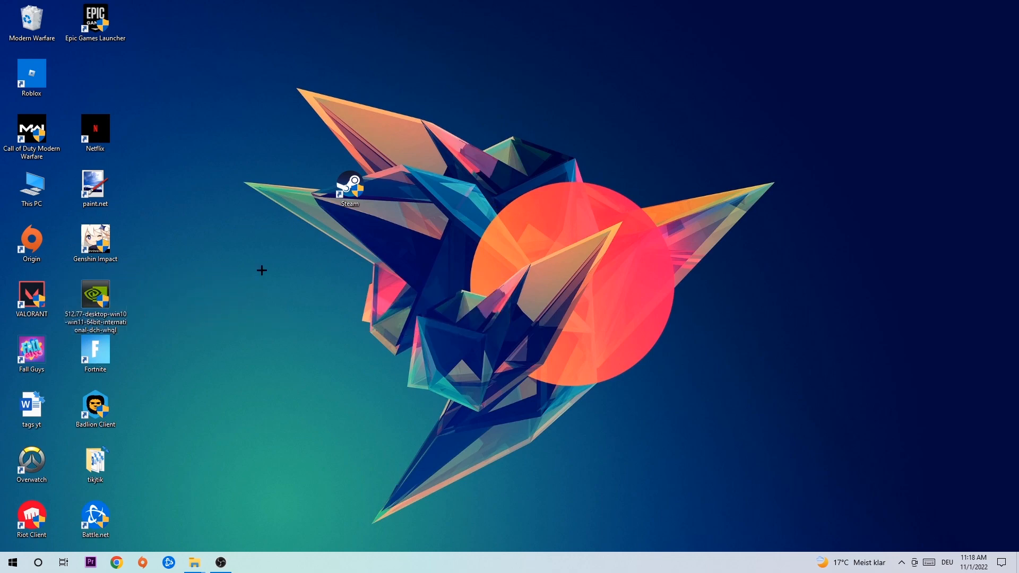
{"action": "left_click_drag", "start_coordinate": [349, 189], "coordinate": [540, 244]}
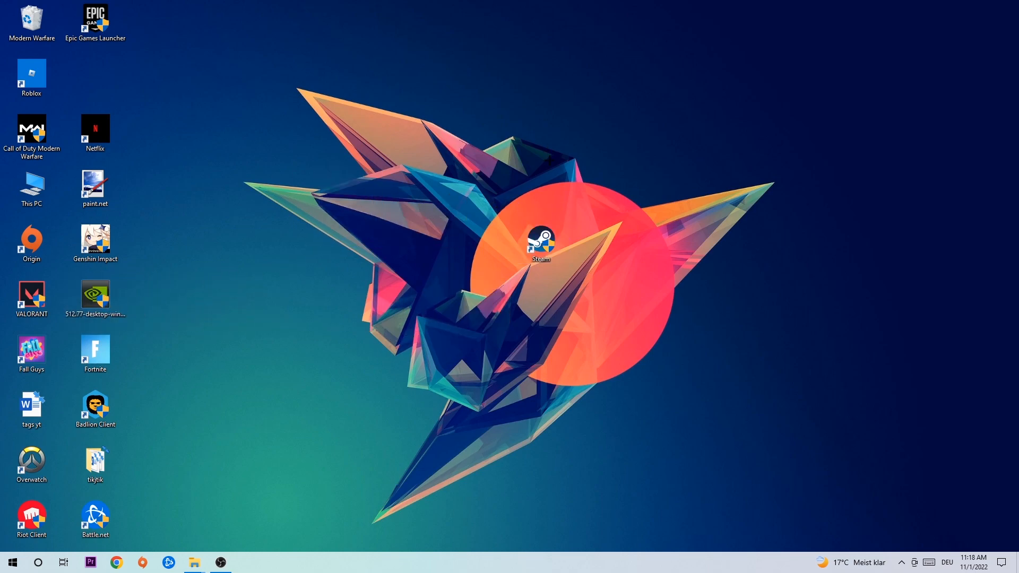
{"action": "left_click_drag", "start_coordinate": [541, 244], "coordinate": [478, 244]}
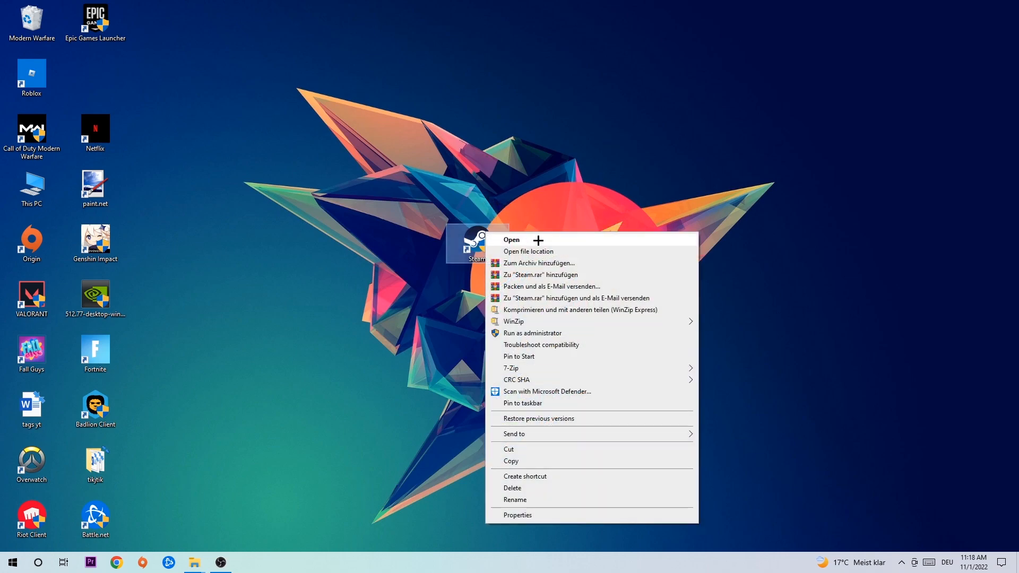
{"action": "left_click", "coordinate": [517, 515]}
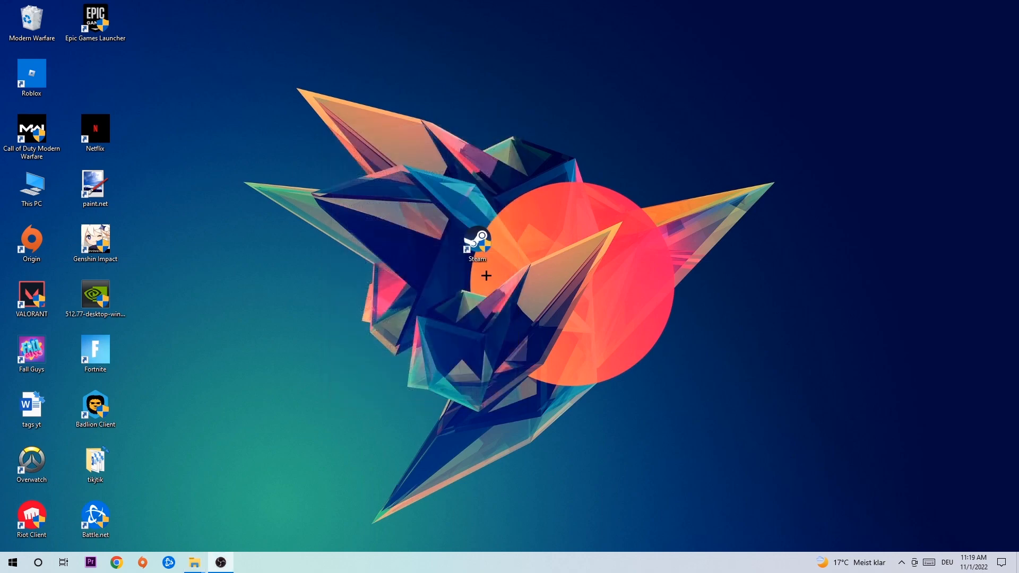
{"action": "mouse_move", "coordinate": [458, 272]}
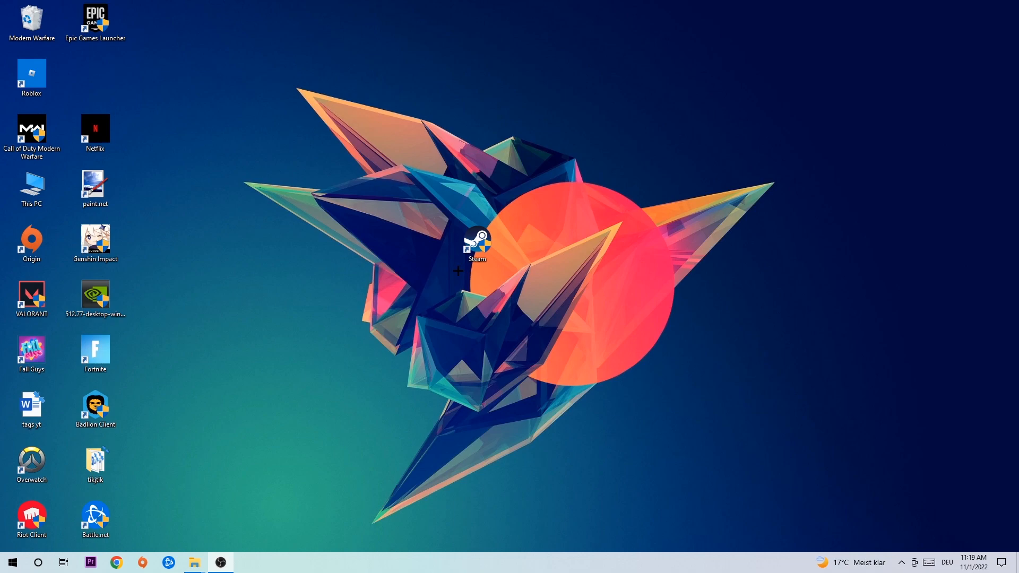
- Move the Steam shortcut up above the orange circle
{"action": "left_click_drag", "start_coordinate": [478, 246], "coordinate": [414, 134]}
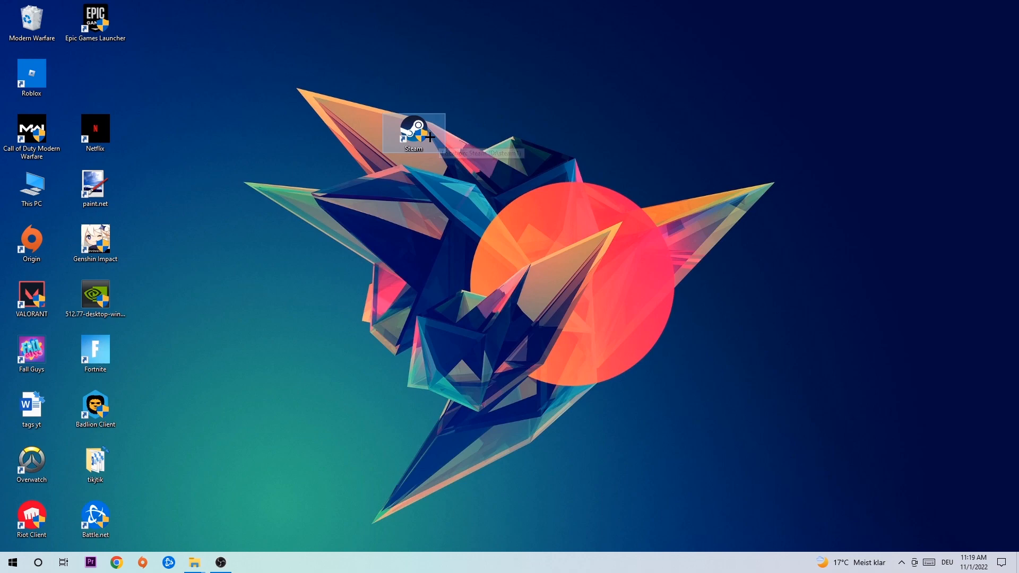
{"action": "mouse_move", "coordinate": [414, 135]}
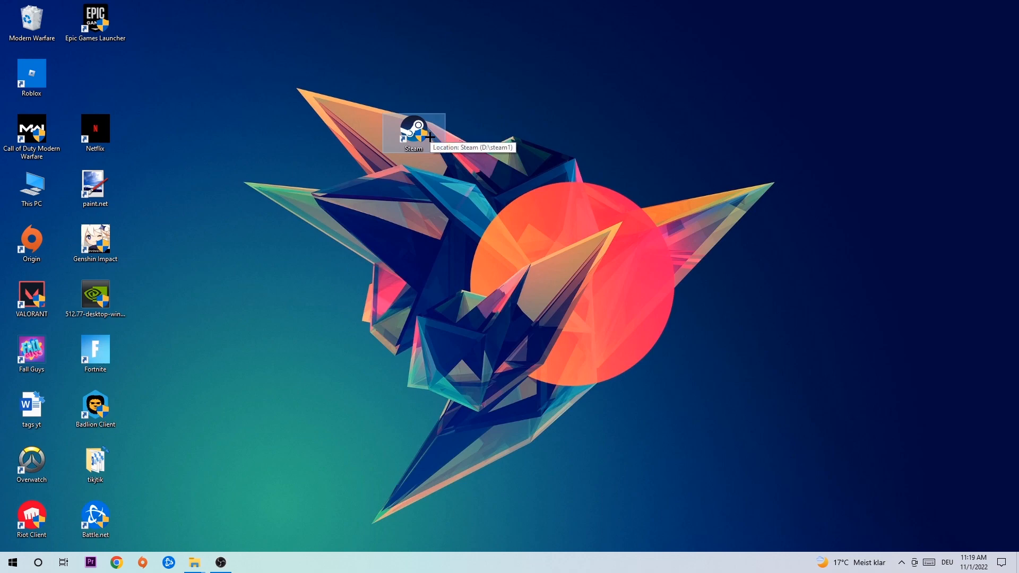